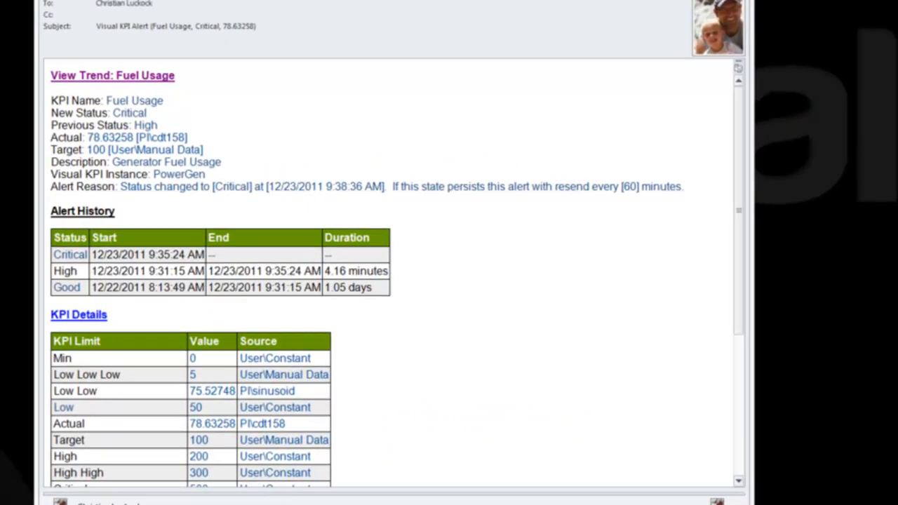
{"action": "mouse_move", "coordinate": [178, 87]}
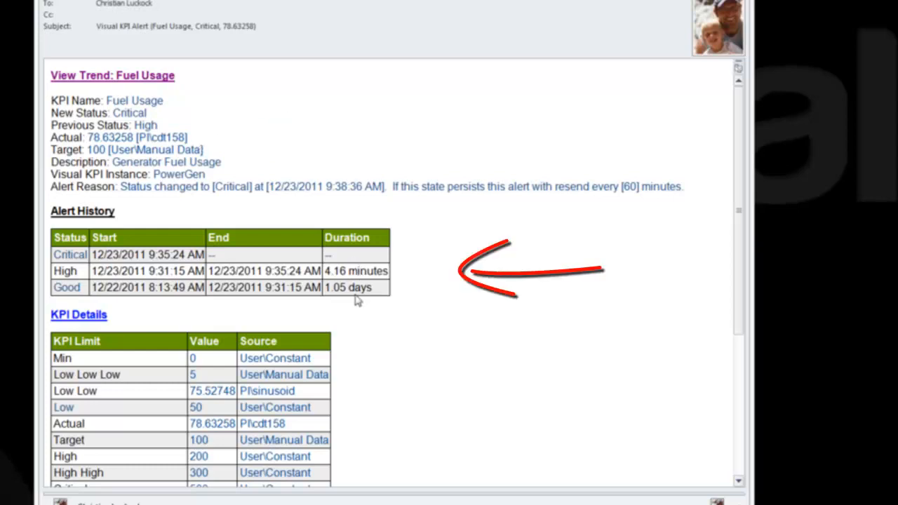
Scroll the alert email and open the 'View Trend: Fuel Usage' chart.
{"action": "scroll", "scroll_direction": "down", "scroll_amount": 3}
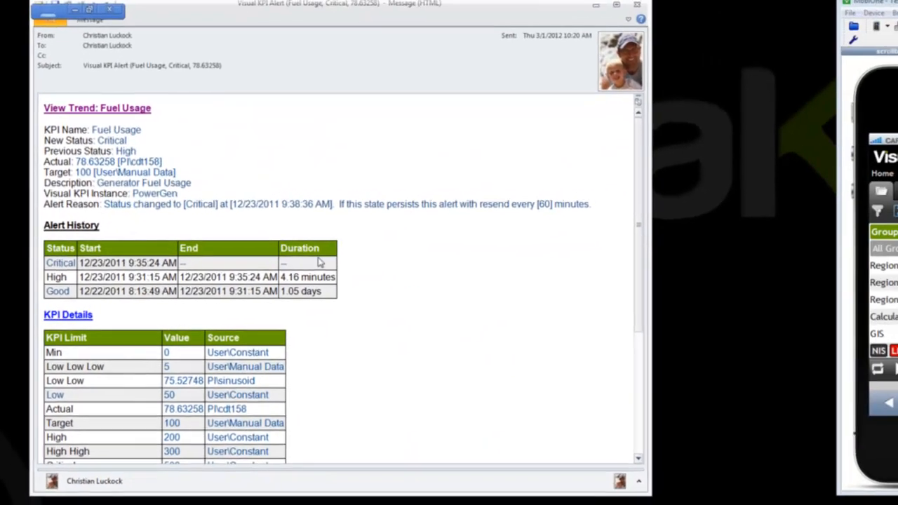
{"action": "left_click", "coordinate": [97, 108]}
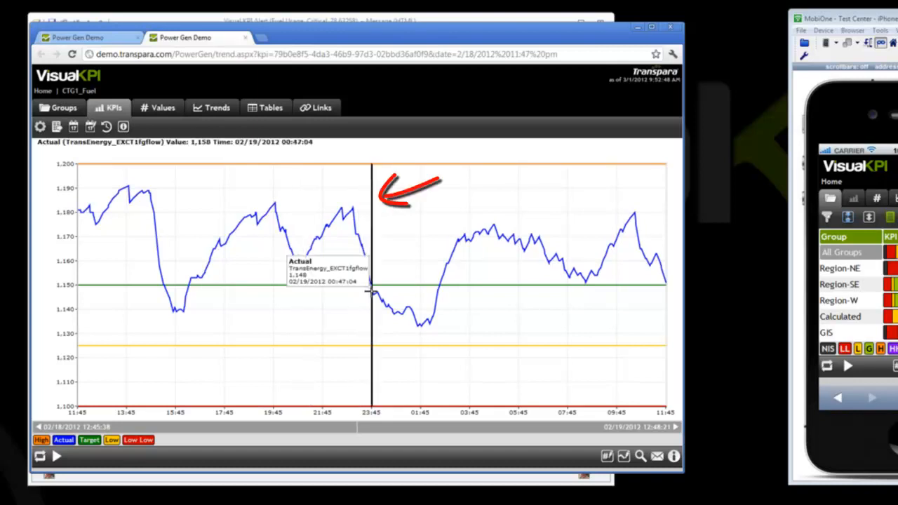
{"action": "mouse_move", "coordinate": [372, 288]}
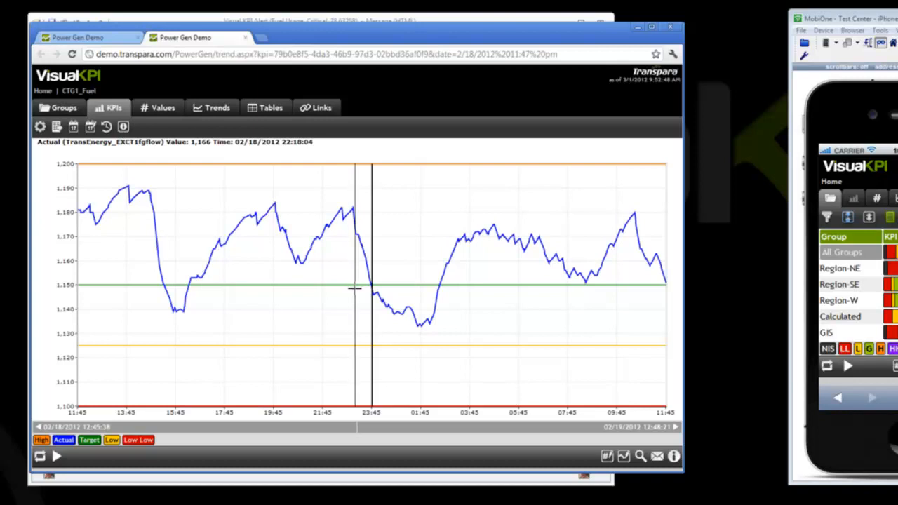
{"action": "mouse_move", "coordinate": [409, 237]}
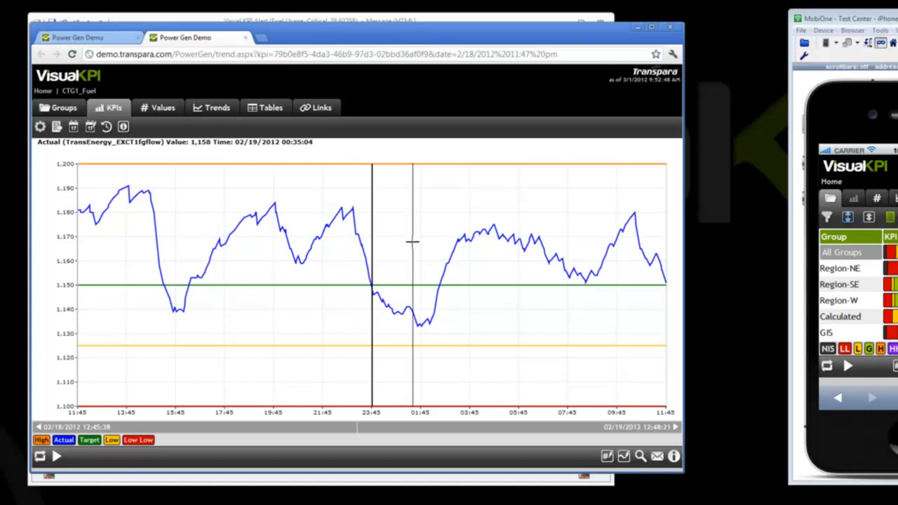
{"action": "mouse_move", "coordinate": [404, 234]}
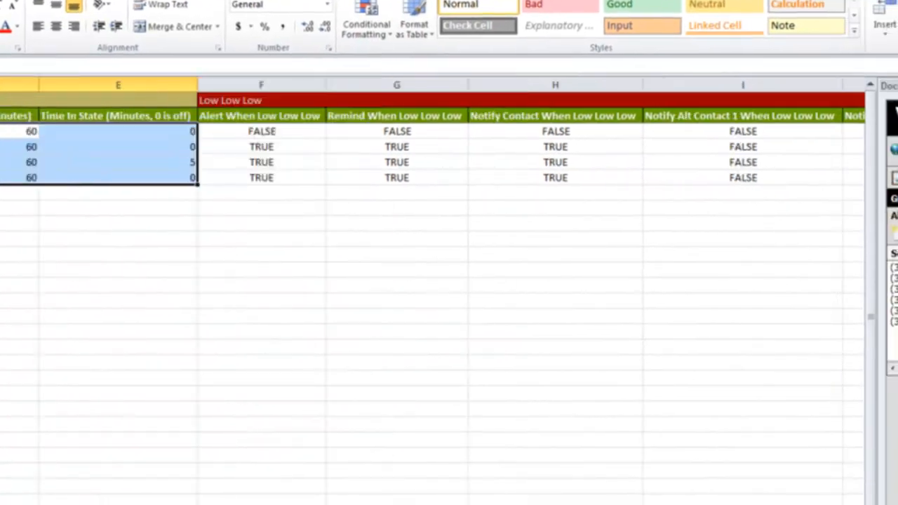
Scroll right to the Good section columns, Alert When Good and Remind When Good.
{"action": "scroll", "scroll_direction": "right", "scroll_amount": 3}
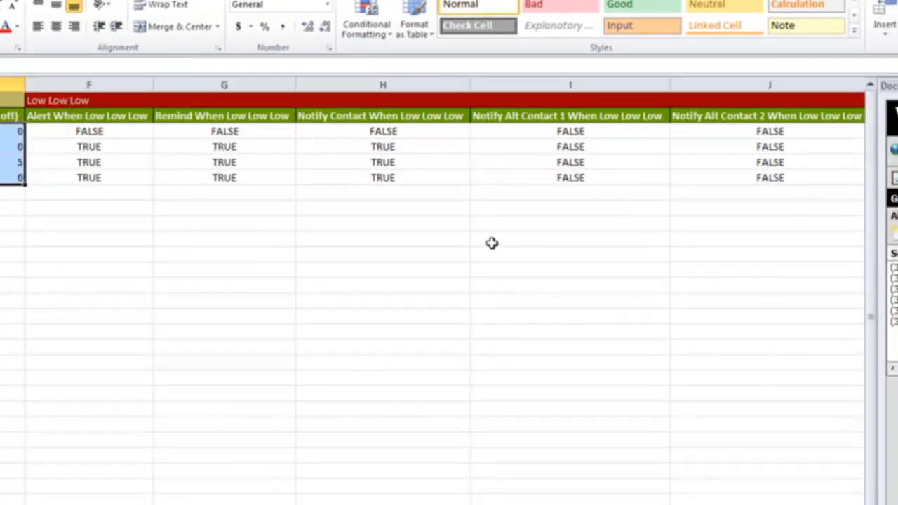
{"action": "mouse_move", "coordinate": [310, 167]}
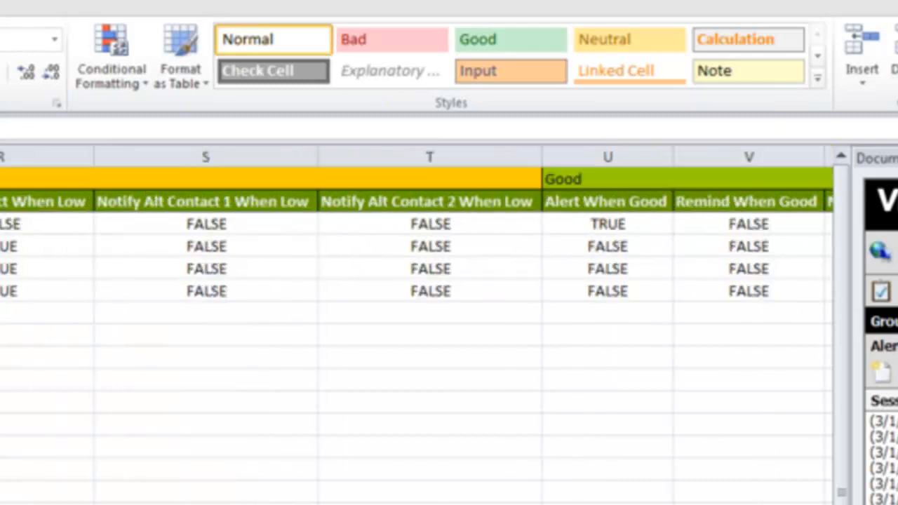
Scroll right to the Transient alert, reminder and contact columns BD–BH.
{"action": "scroll", "scroll_direction": "right", "scroll_amount": 3}
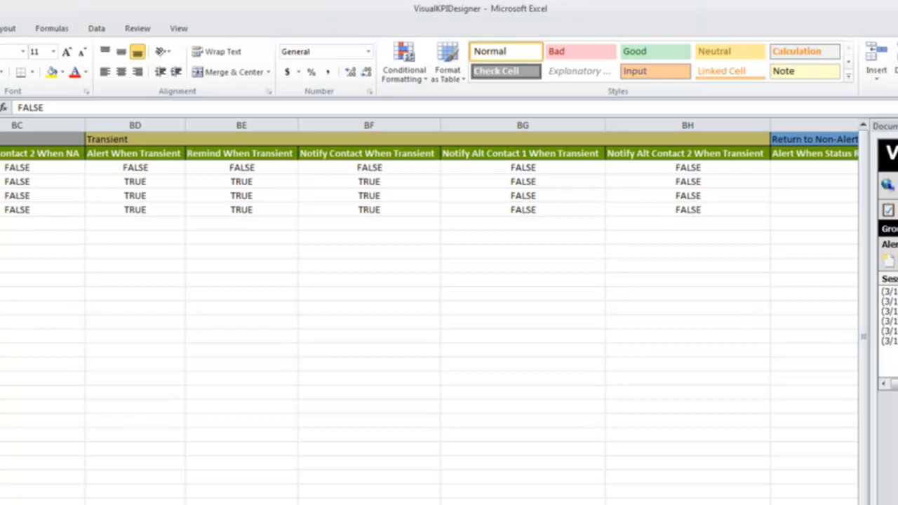
Scroll right to the Return to Non-Alertable columns BI and BJ.
{"action": "scroll", "scroll_direction": "right", "scroll_amount": 3}
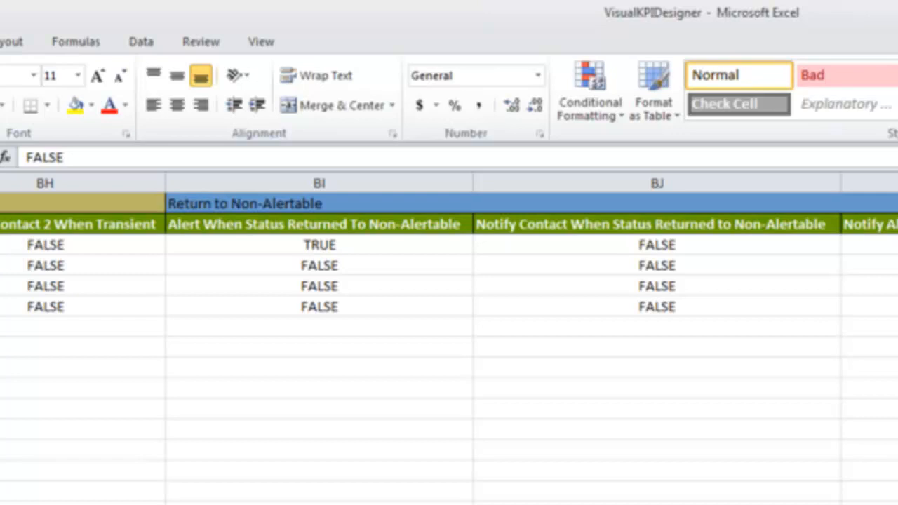
Scroll to the System columns: Enabled, Reference Count and Alert Template ID.
{"action": "scroll", "scroll_direction": "right", "scroll_amount": 3}
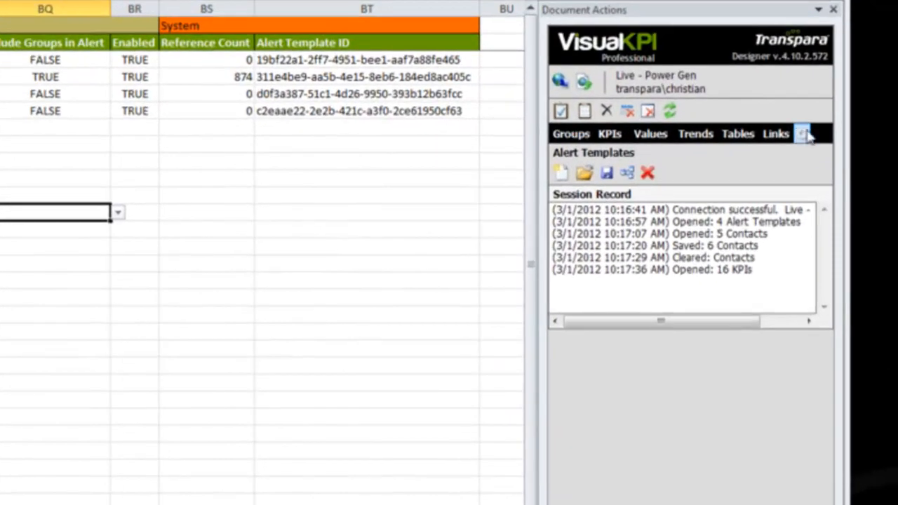
{"action": "left_click", "coordinate": [802, 133]}
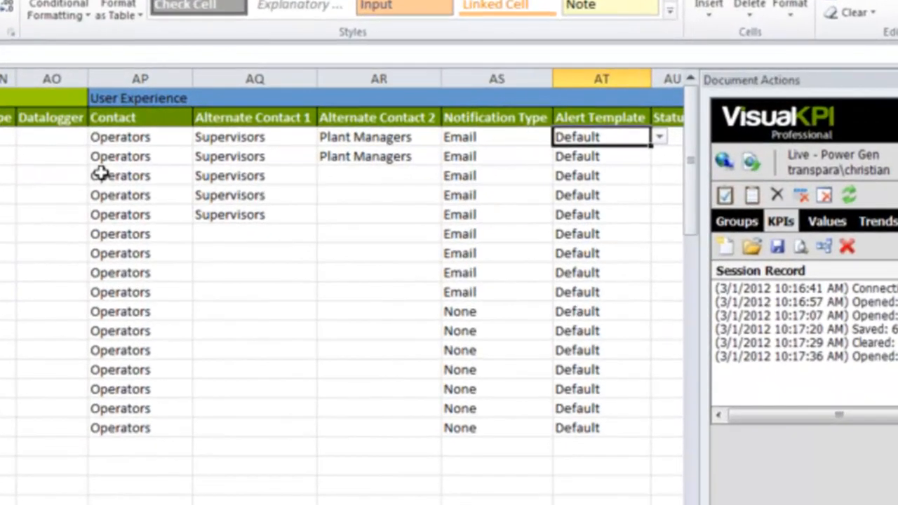
{"action": "mouse_move", "coordinate": [128, 137]}
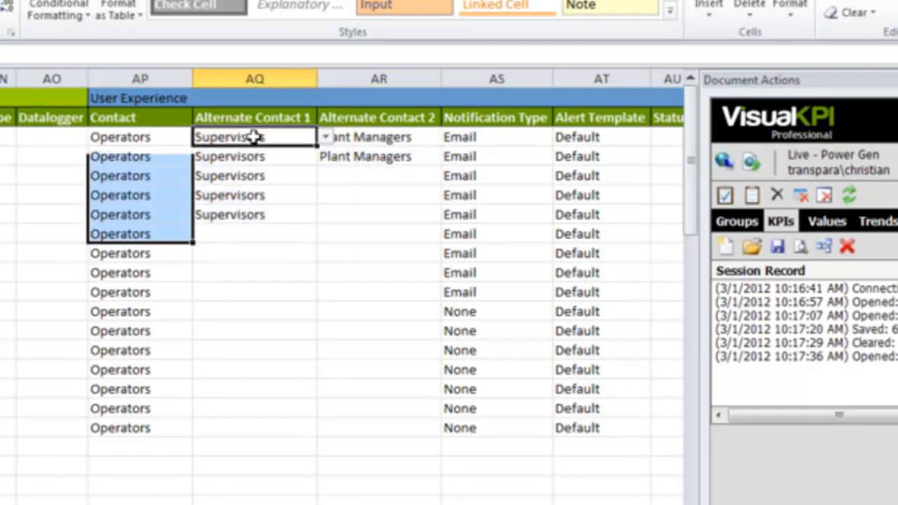
Show the first KPI's template choices: Batch Active, Default, Stable for 5 min, Supervisor.
{"action": "left_click", "coordinate": [379, 136]}
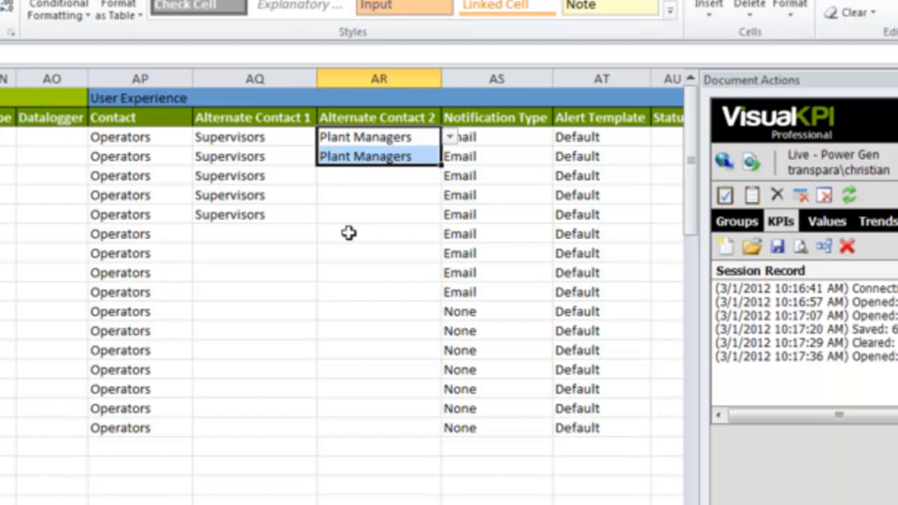
{"action": "left_click", "coordinate": [660, 137]}
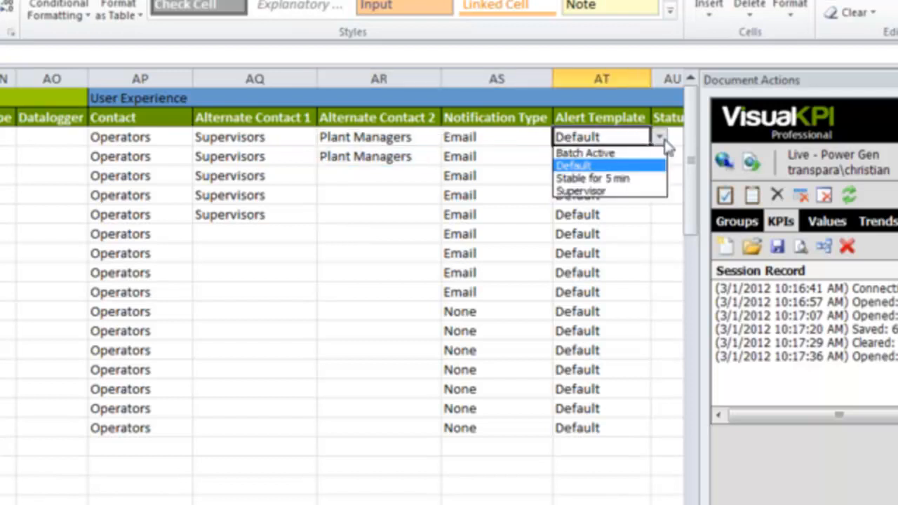